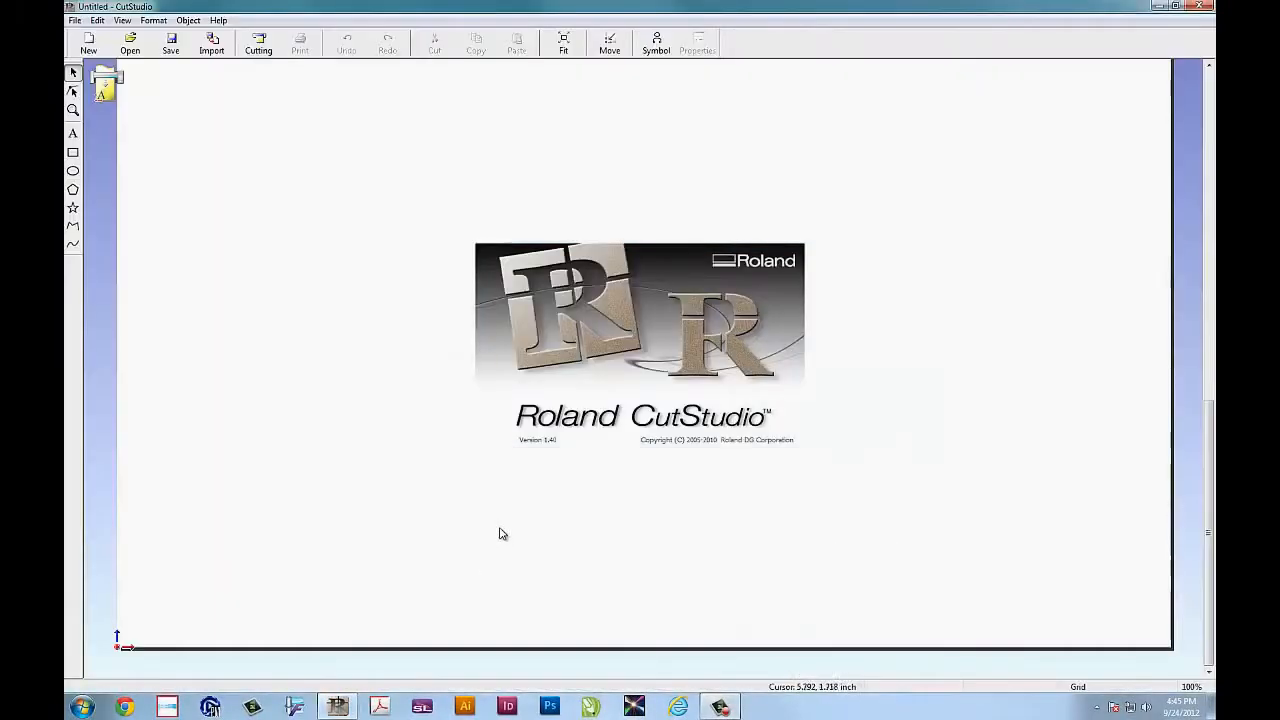
pyautogui.moveTo(516, 508)
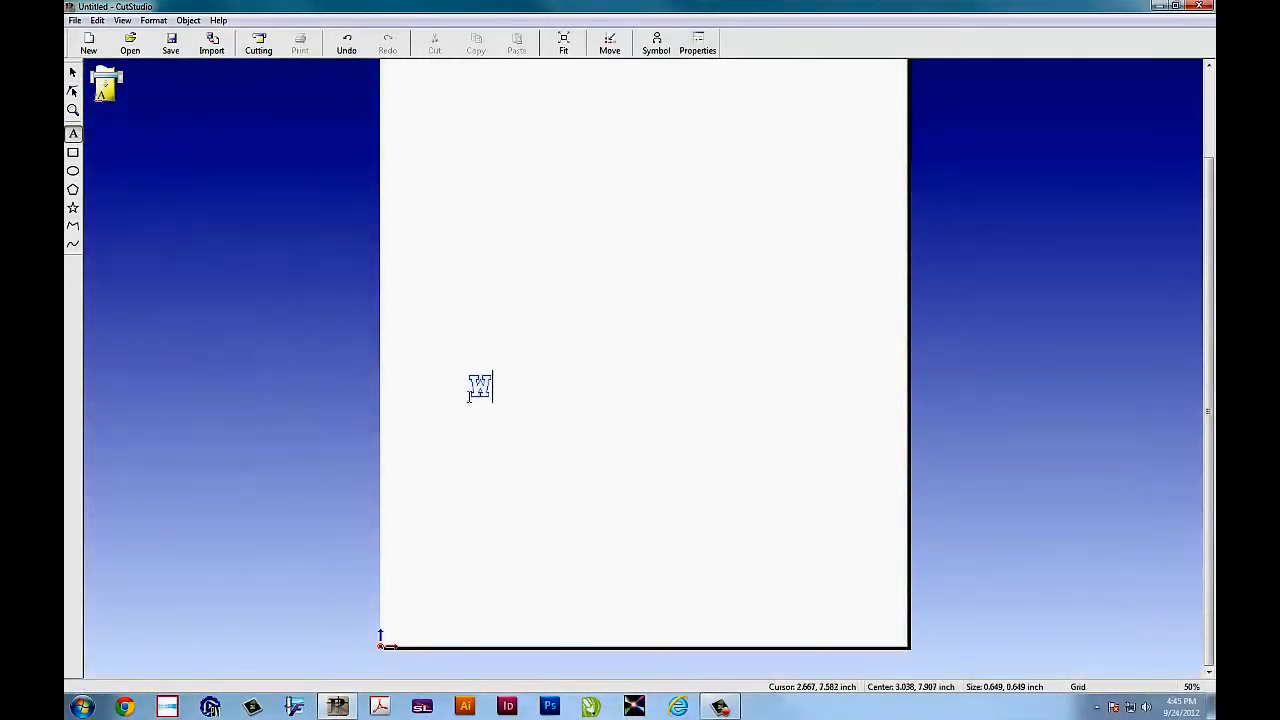
# Add the text WEEKEND SALE to the blank cutting page.
pyautogui.write('WEEKEND SALE')
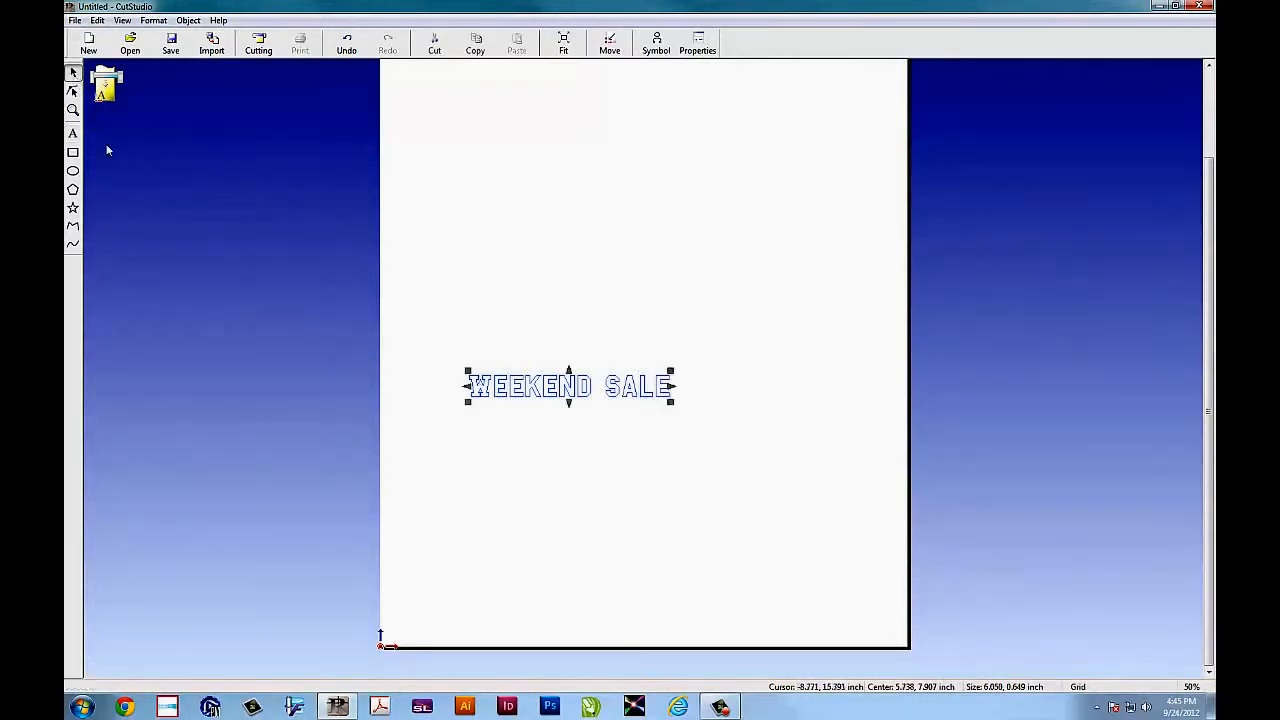
# Give WEEKEND SALE a 30-inch height with Keep Aspect on, then a 90° rotation angle via Properties.
pyautogui.rightClick(590, 390)
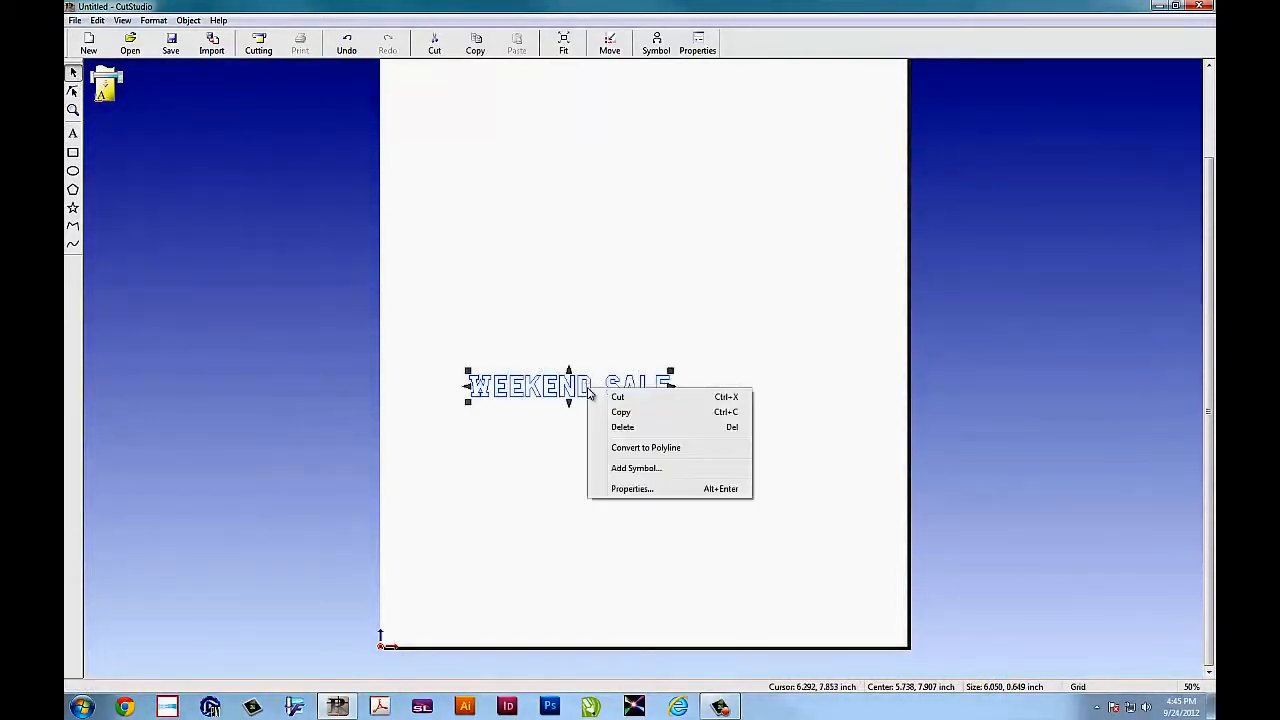
pyautogui.click(632, 488)
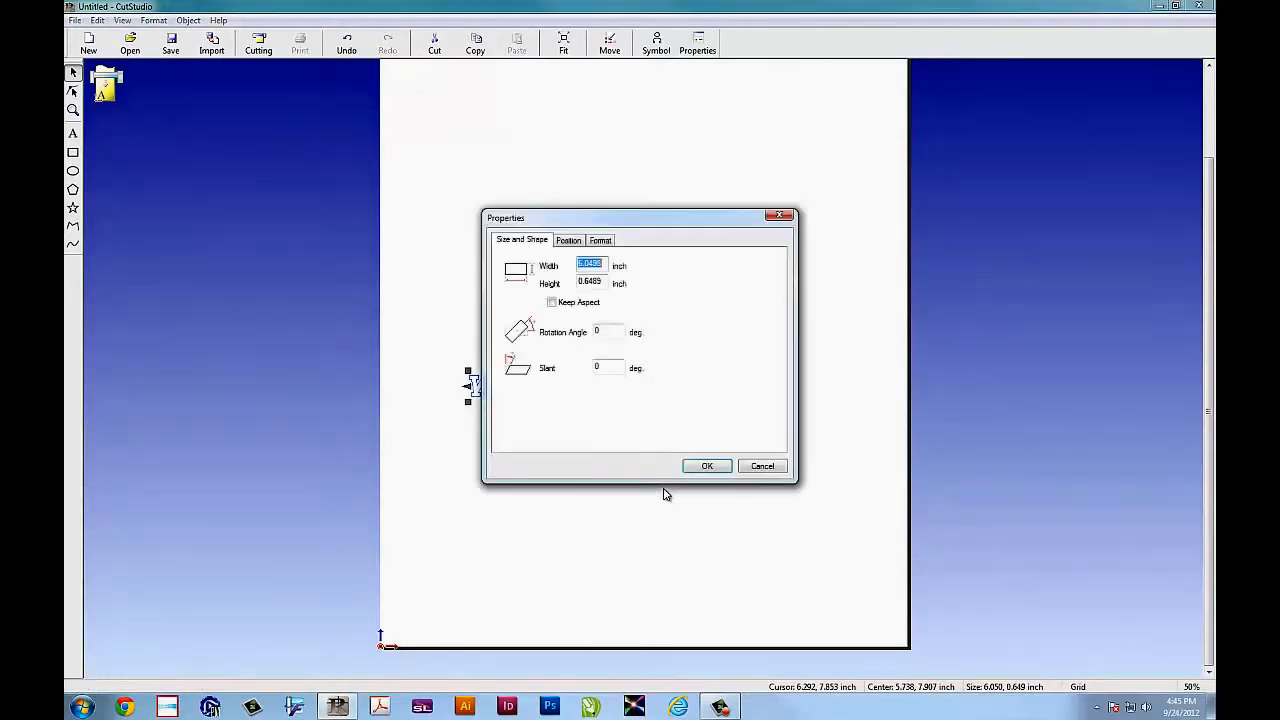
pyautogui.click(552, 302)
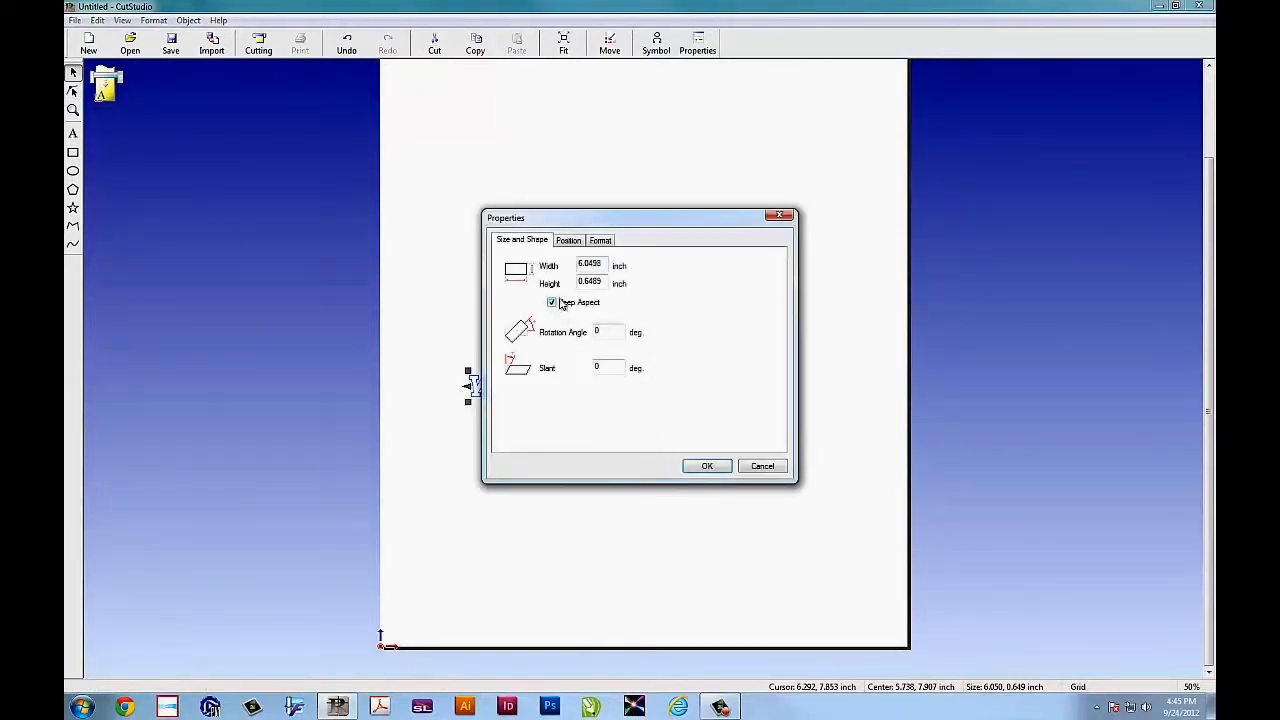
pyautogui.write('30')
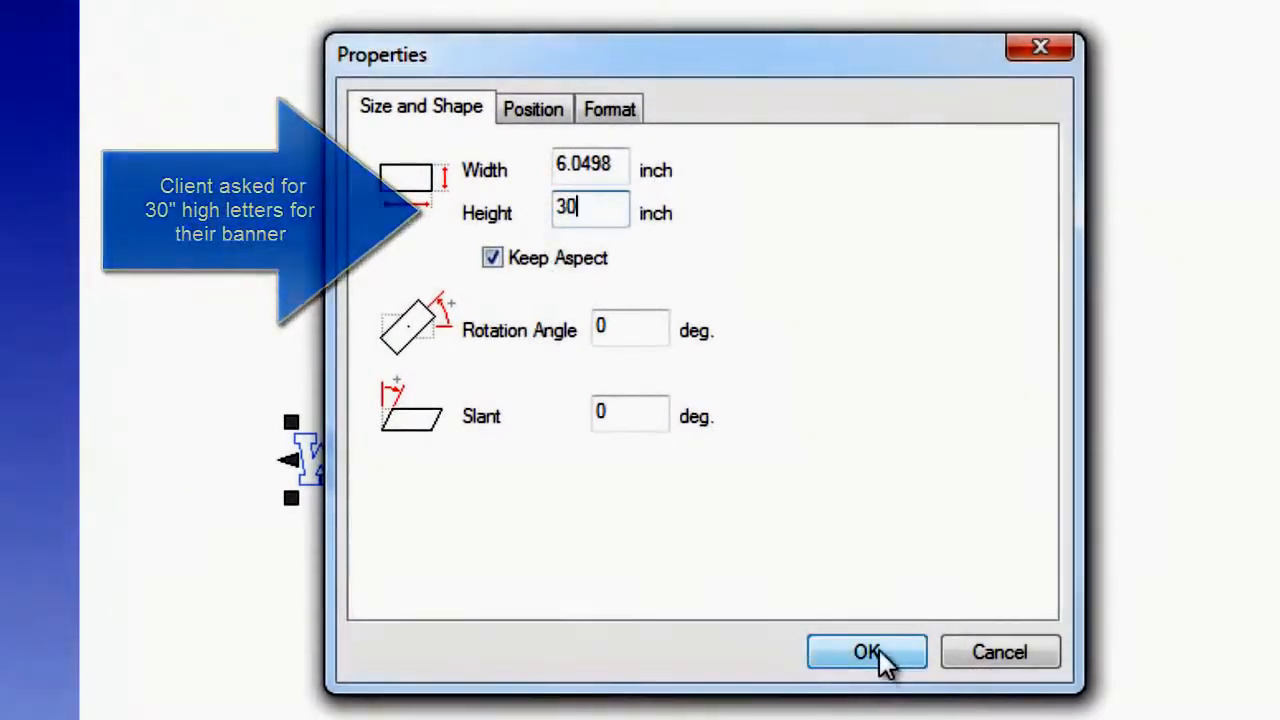
pyautogui.click(866, 652)
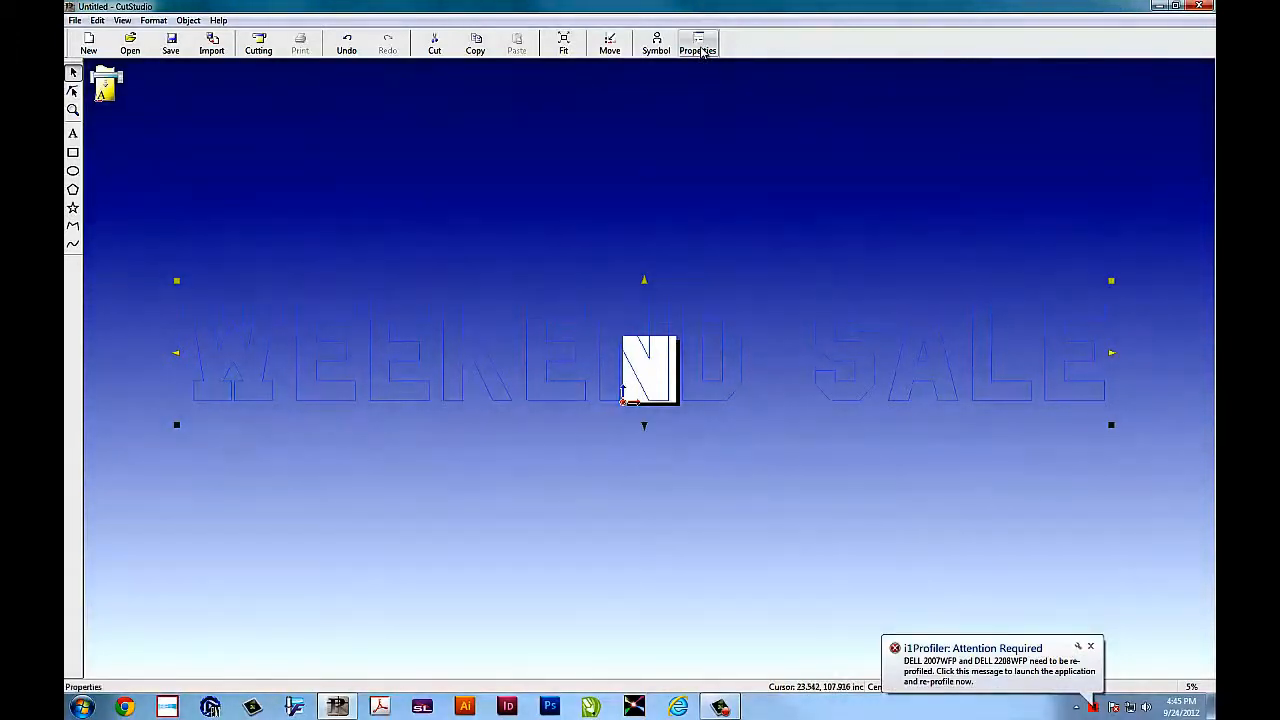
pyautogui.click(696, 42)
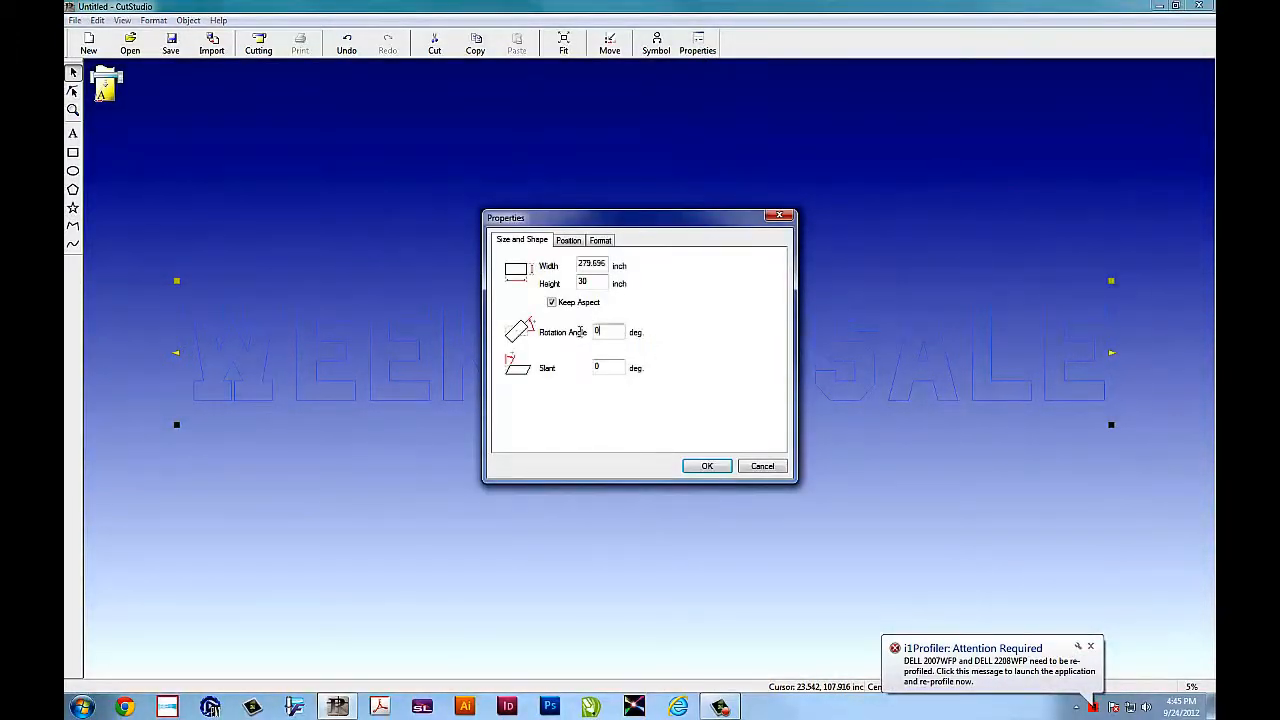
pyautogui.click(708, 464)
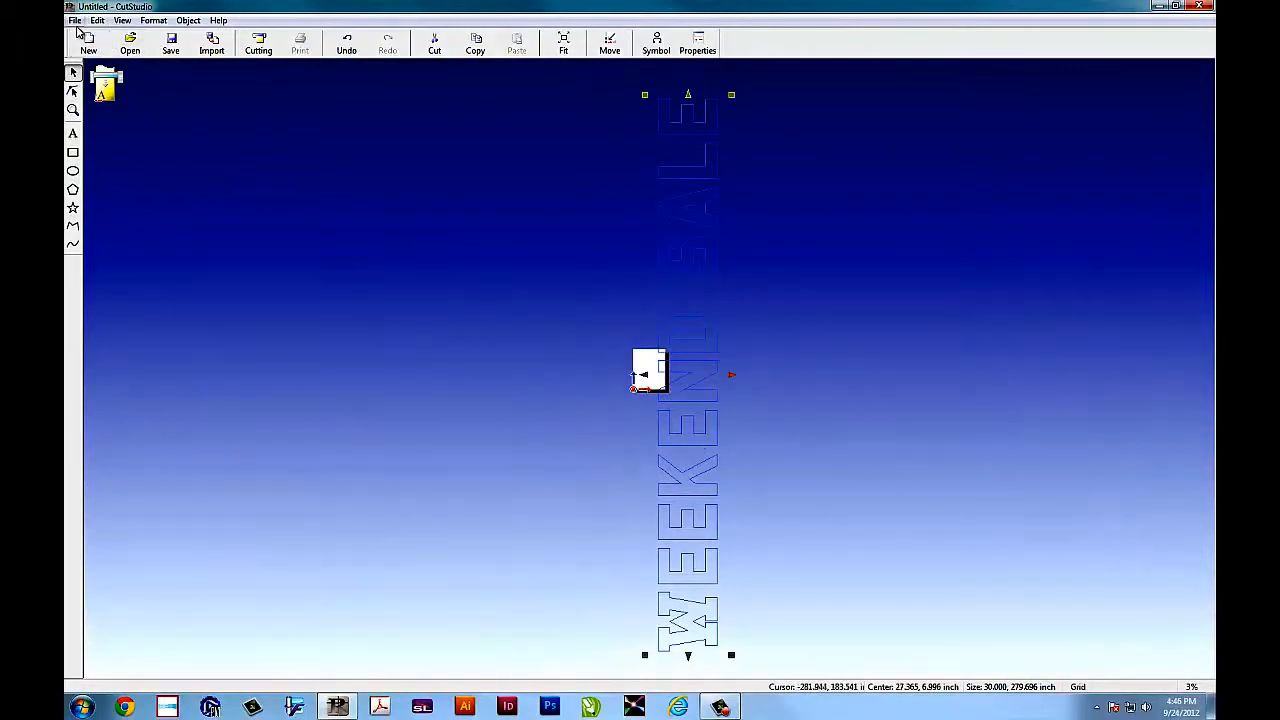
# Widen the cutter's cutting area to about 23 inches and lengthen it so the vertical text fits.
pyautogui.click(258, 42)
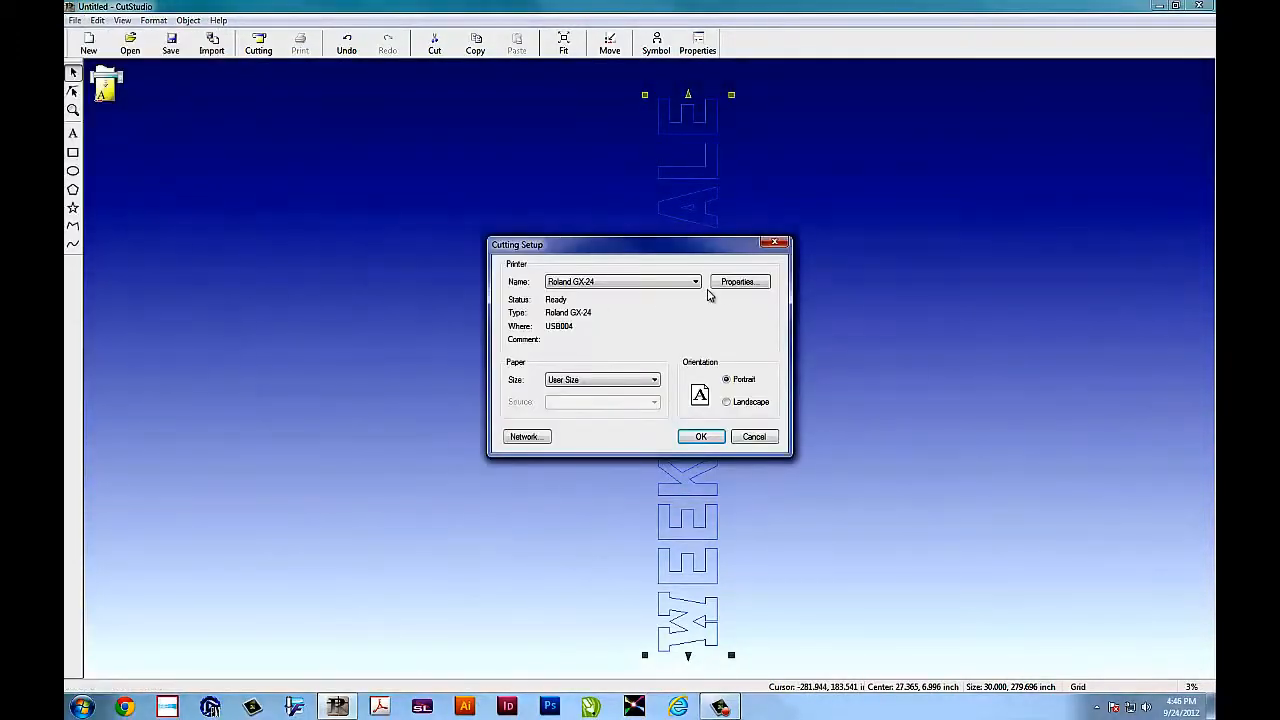
pyautogui.click(738, 280)
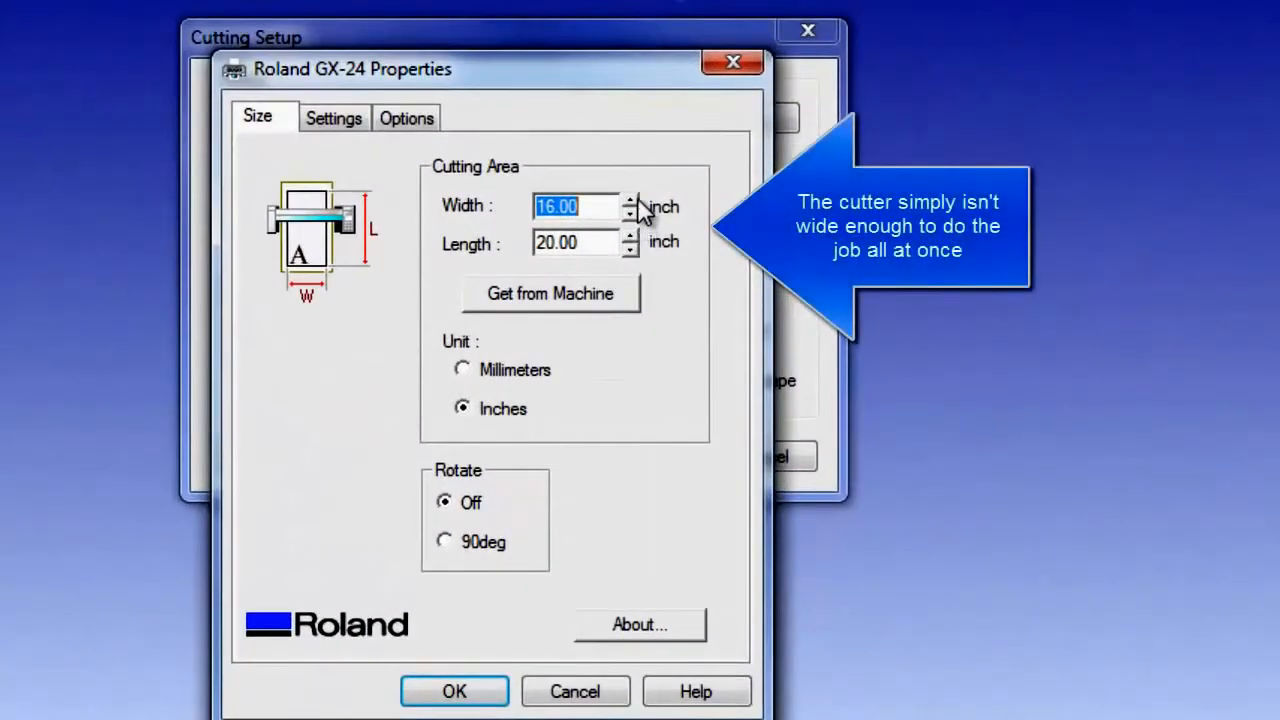
pyautogui.click(630, 200)
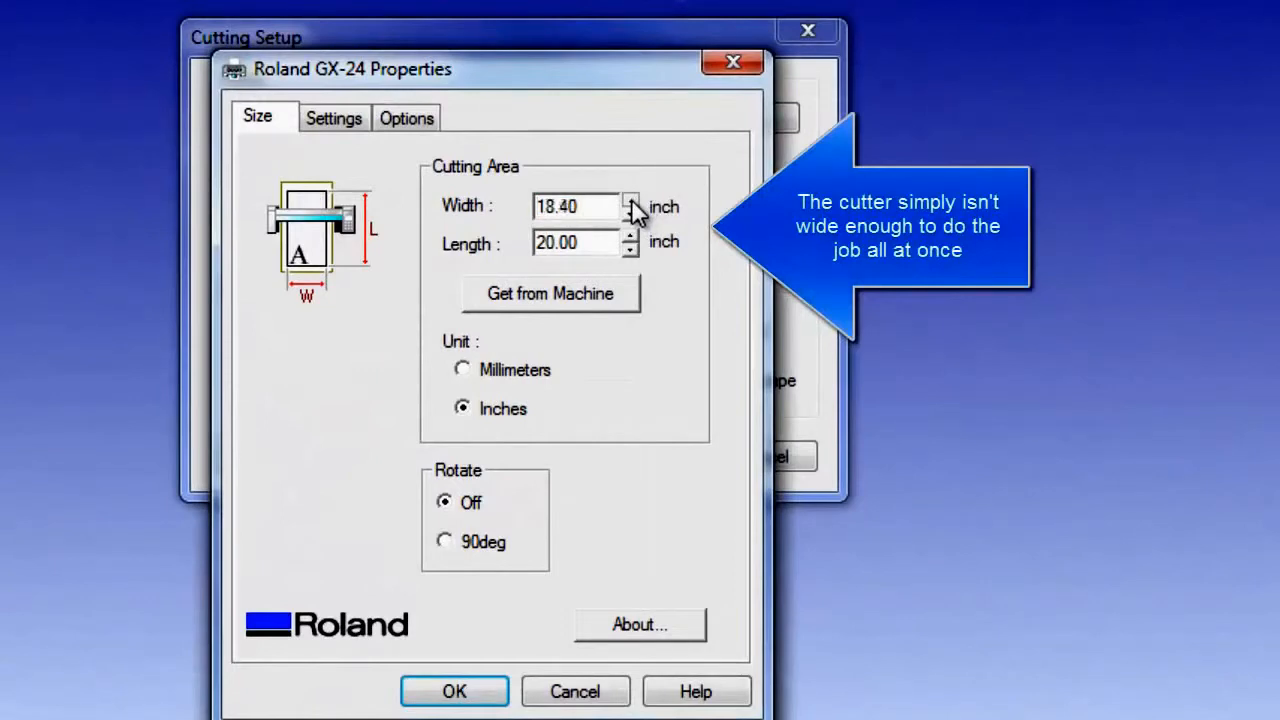
pyautogui.click(630, 200)
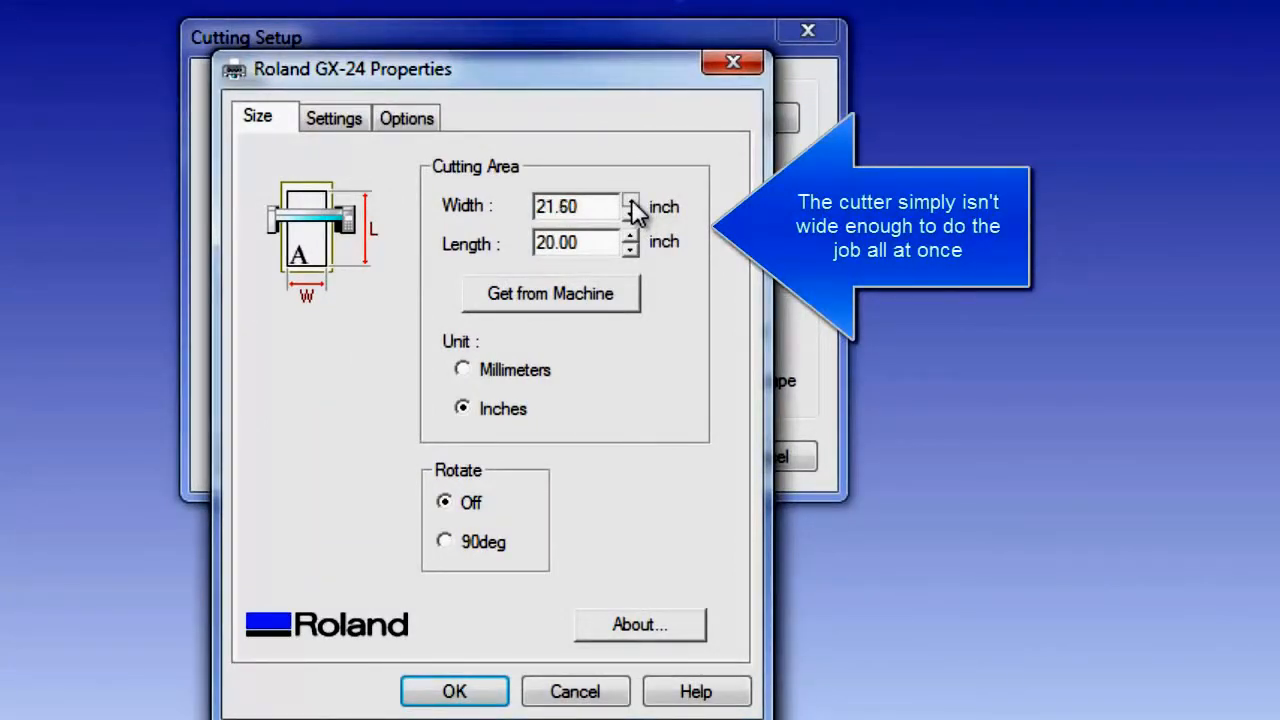
pyautogui.click(630, 200)
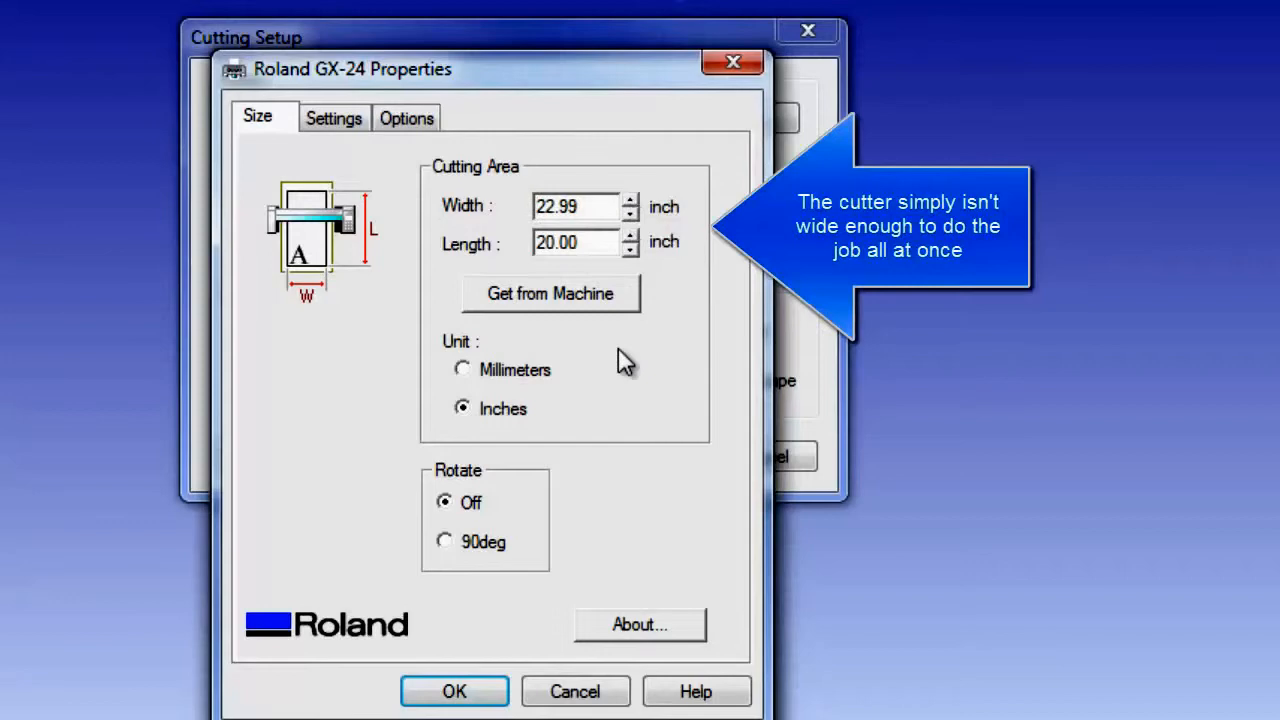
pyautogui.tripleClick(576, 244)
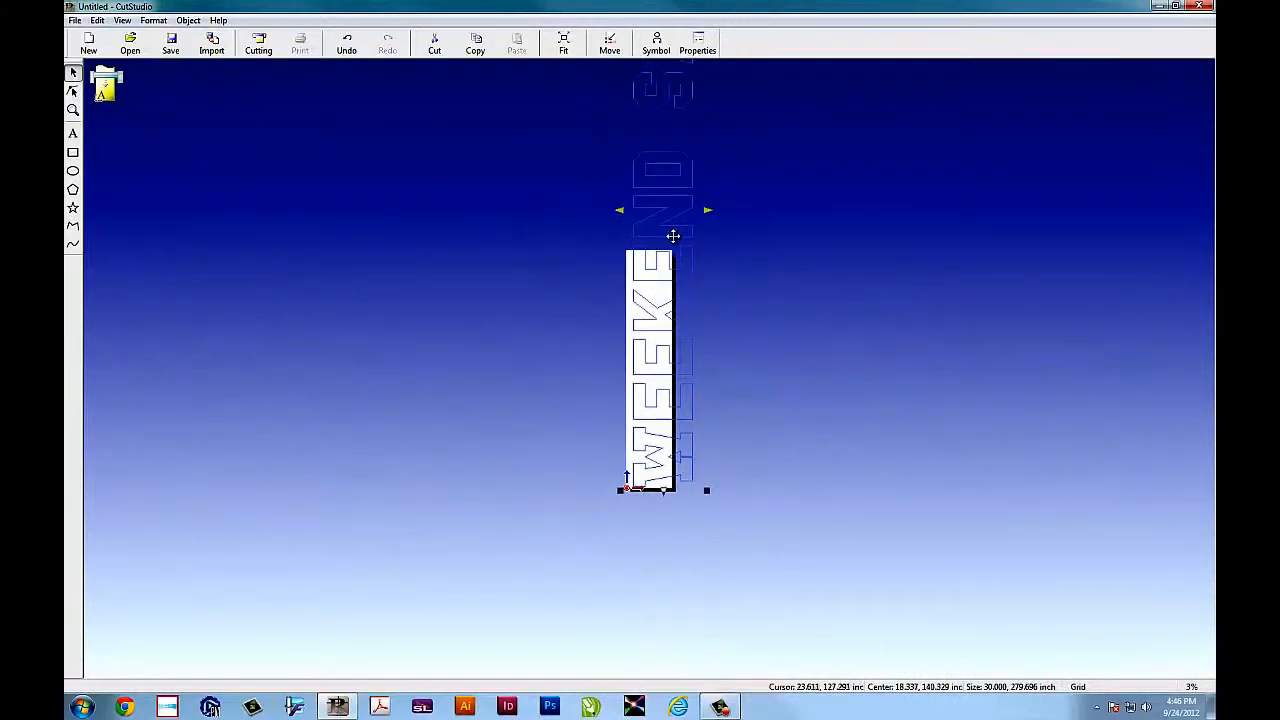
pyautogui.click(258, 42)
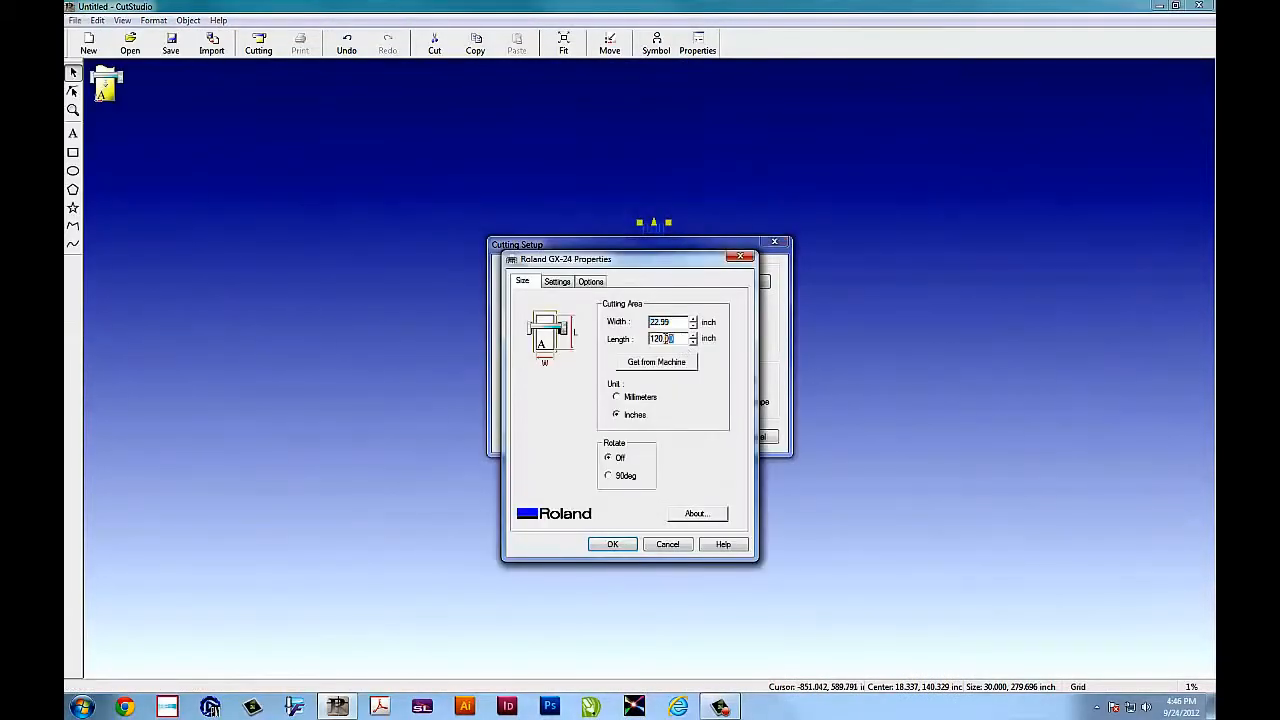
pyautogui.tripleClick(662, 338)
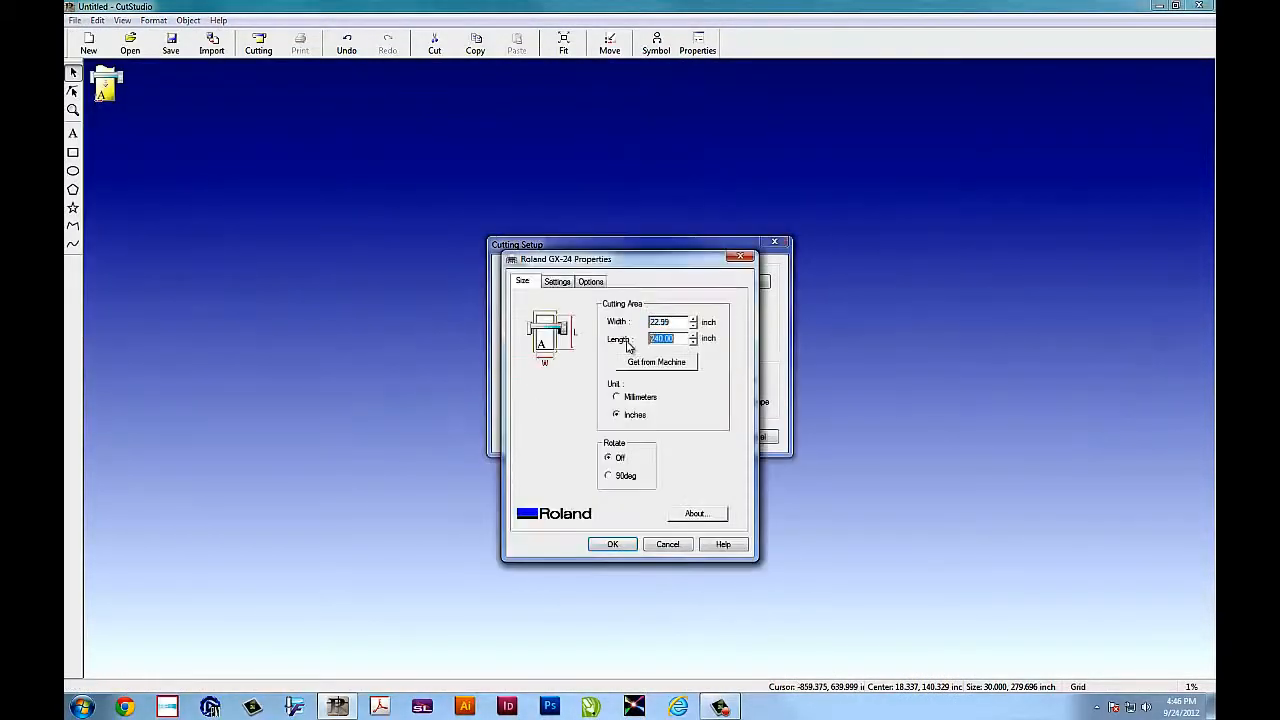
pyautogui.click(612, 544)
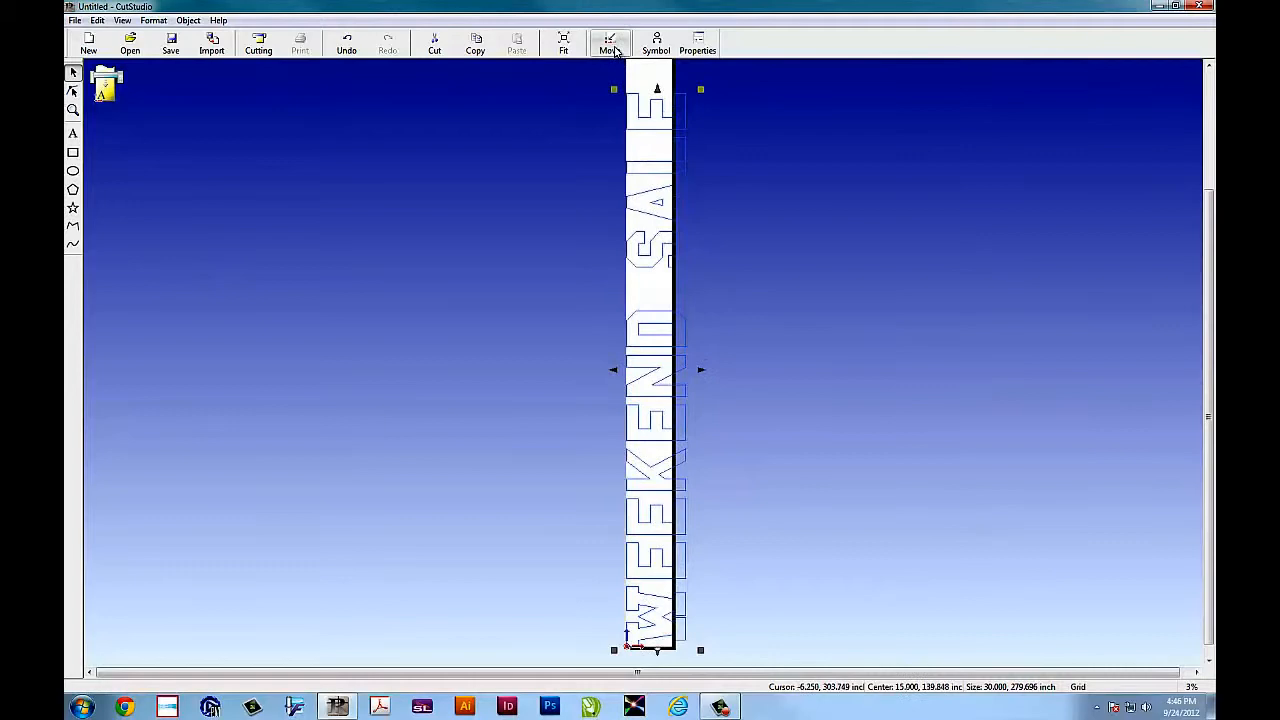
pyautogui.moveTo(1198, 216)
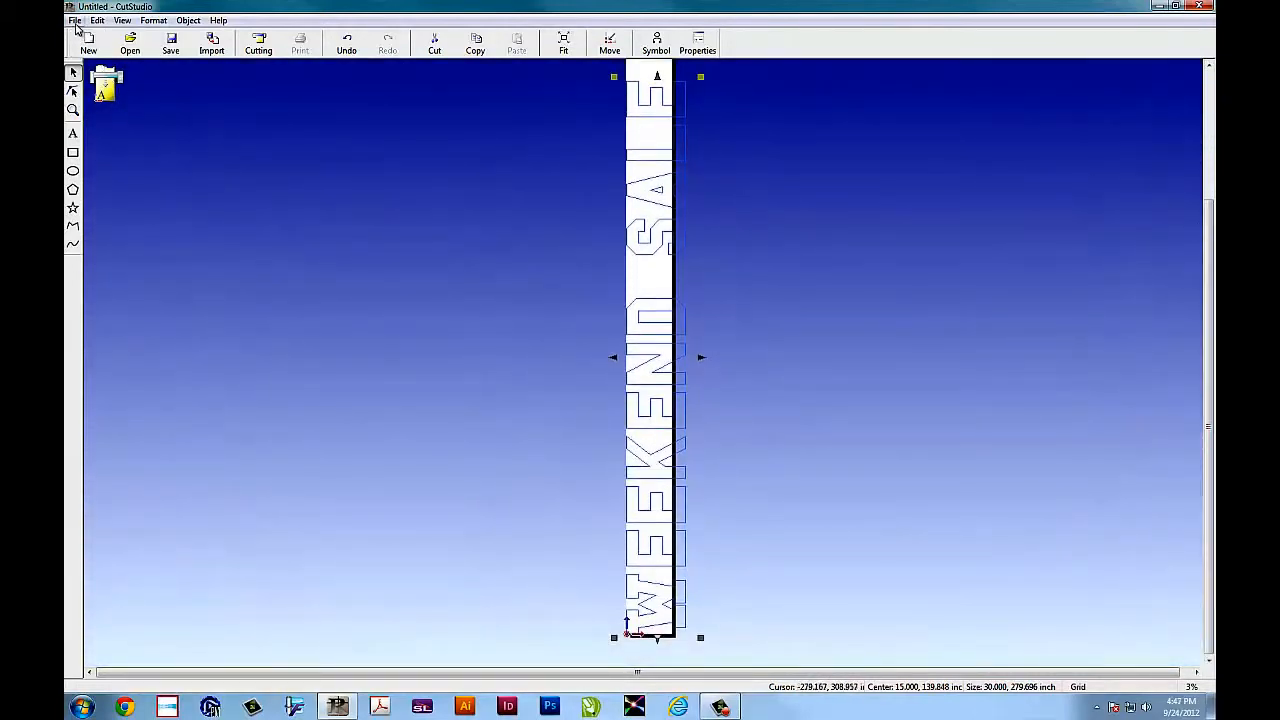
# Enable Tiled Output in File > Tiling with Horizontal 2 and Vertical 6.
pyautogui.click(74, 20)
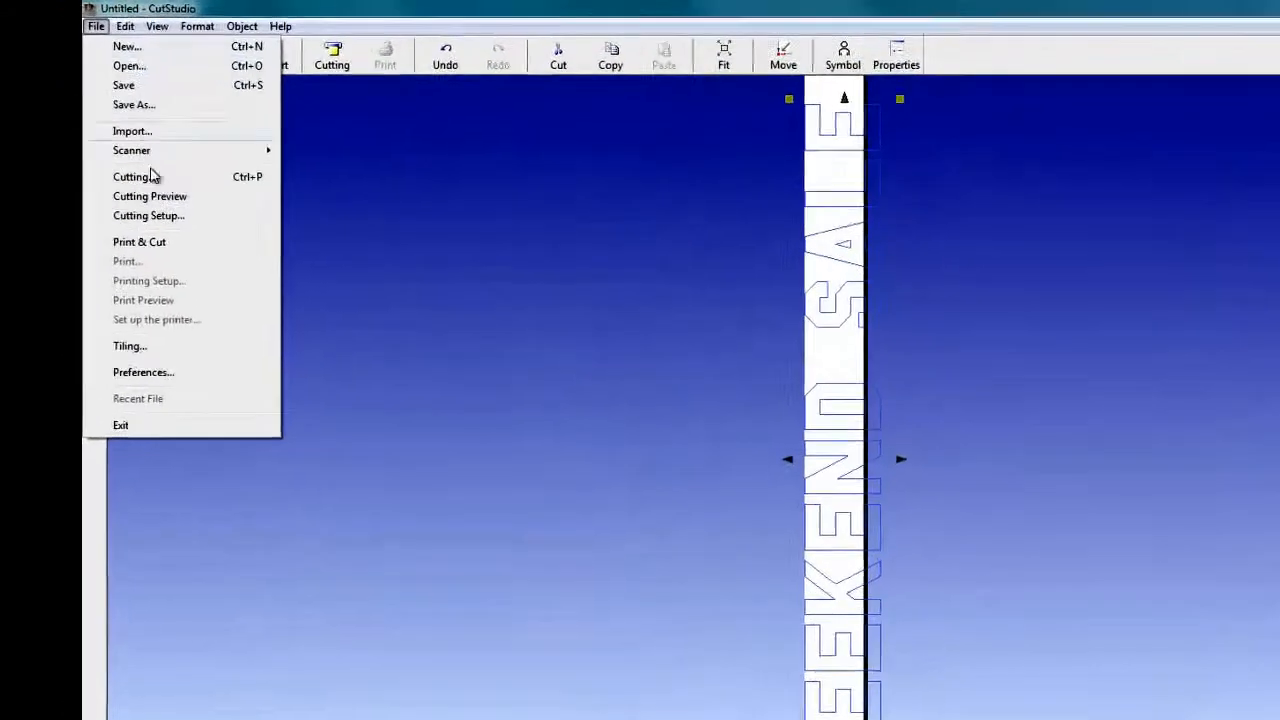
pyautogui.click(128, 344)
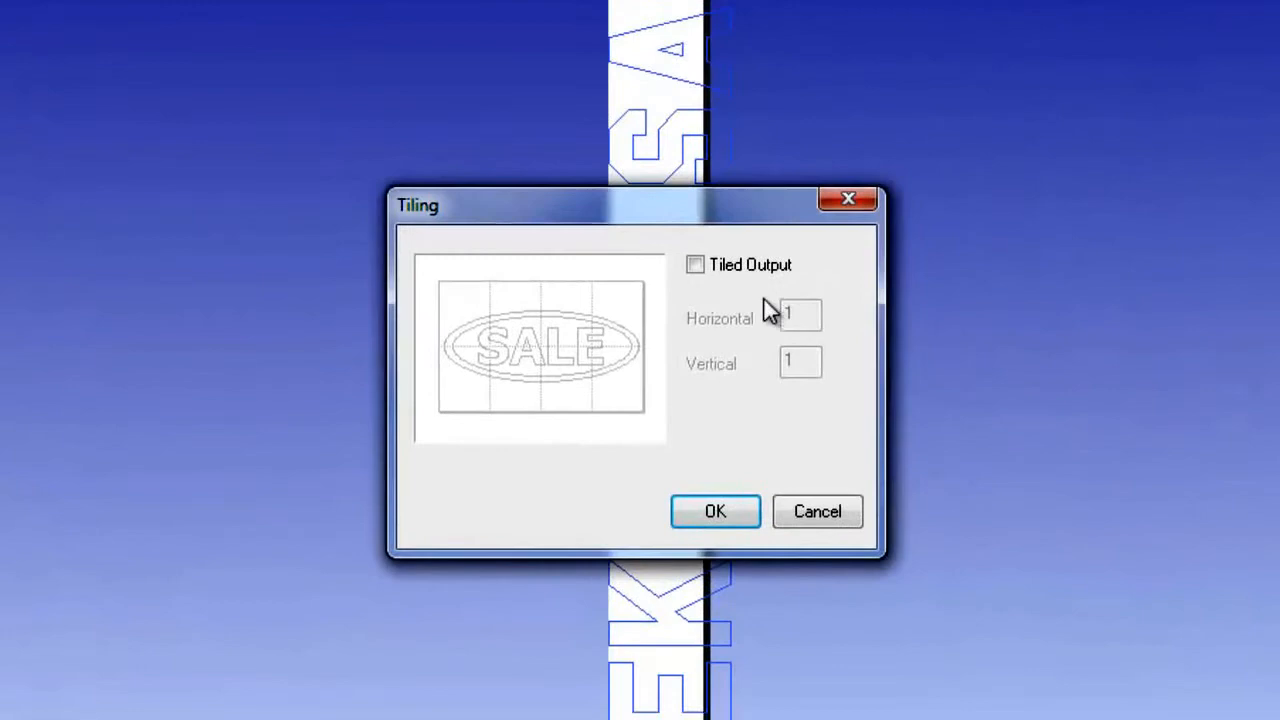
pyautogui.click(694, 264)
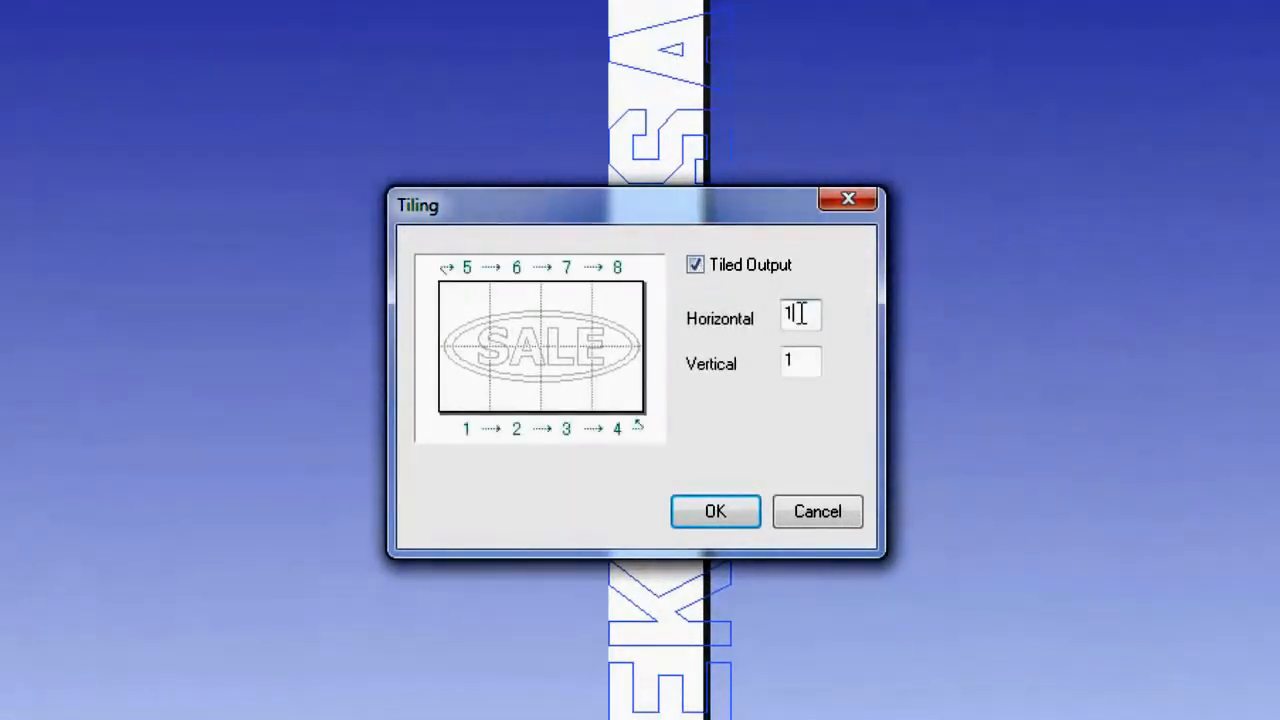
pyautogui.write('2')
pyautogui.click(800, 360)
pyautogui.write('6')
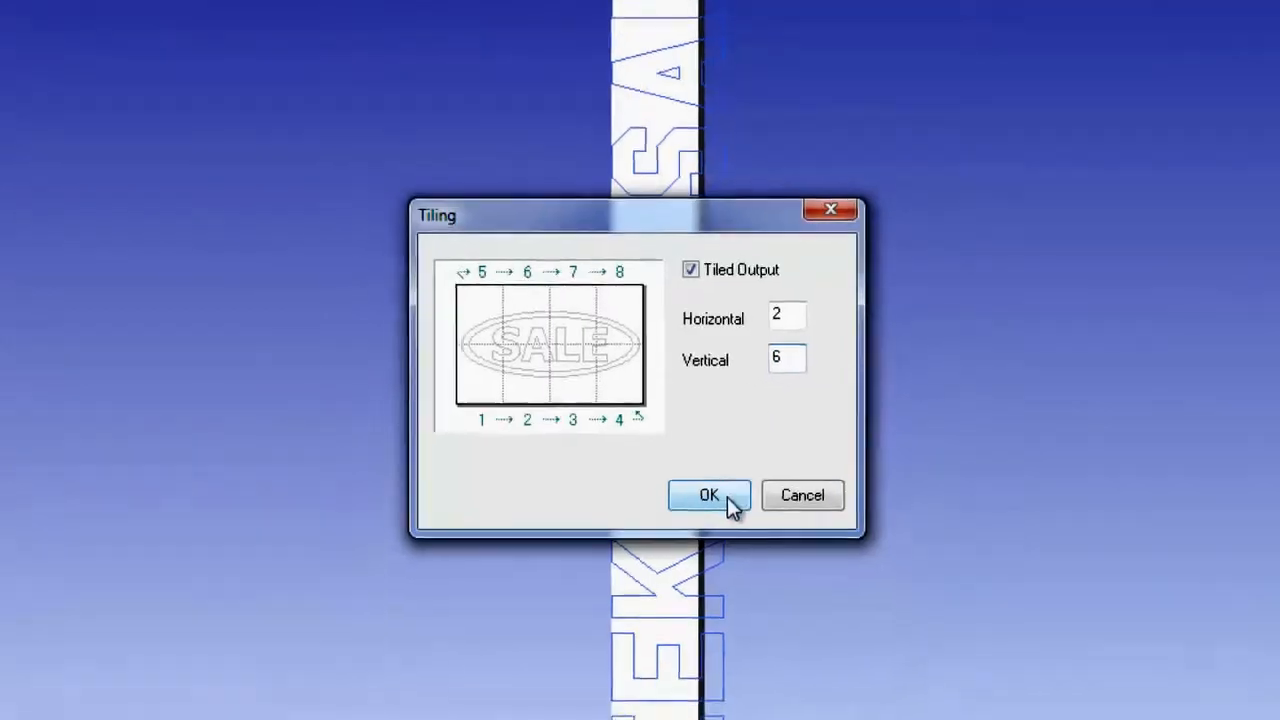
pyautogui.click(708, 496)
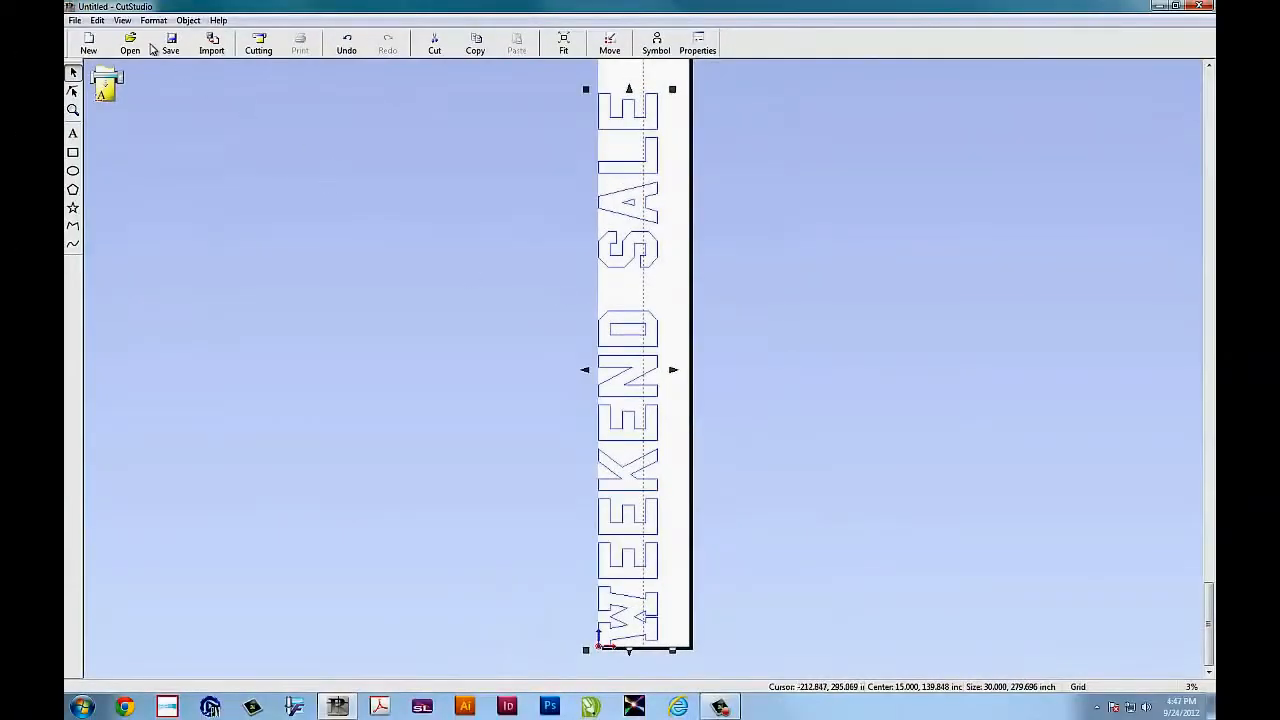
# In Cutting Setup Properties, make the cutting area 15 inches wide by 60 inches long.
pyautogui.click(258, 42)
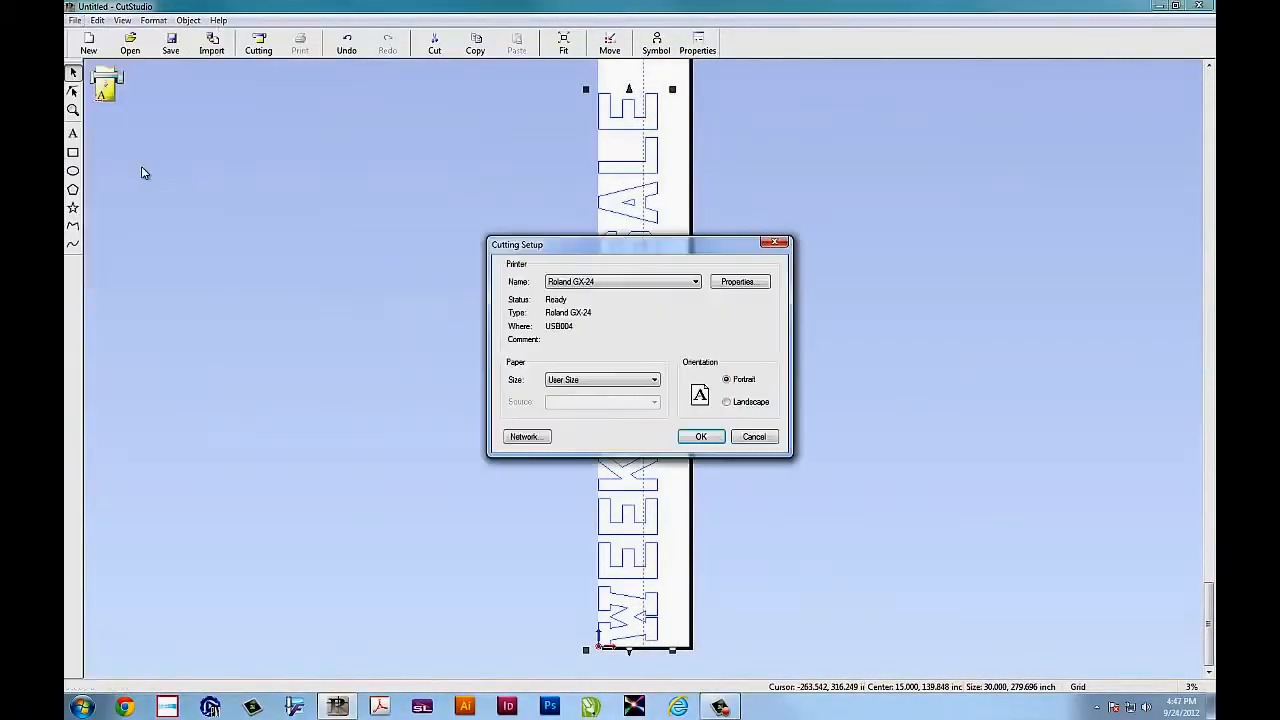
pyautogui.click(738, 280)
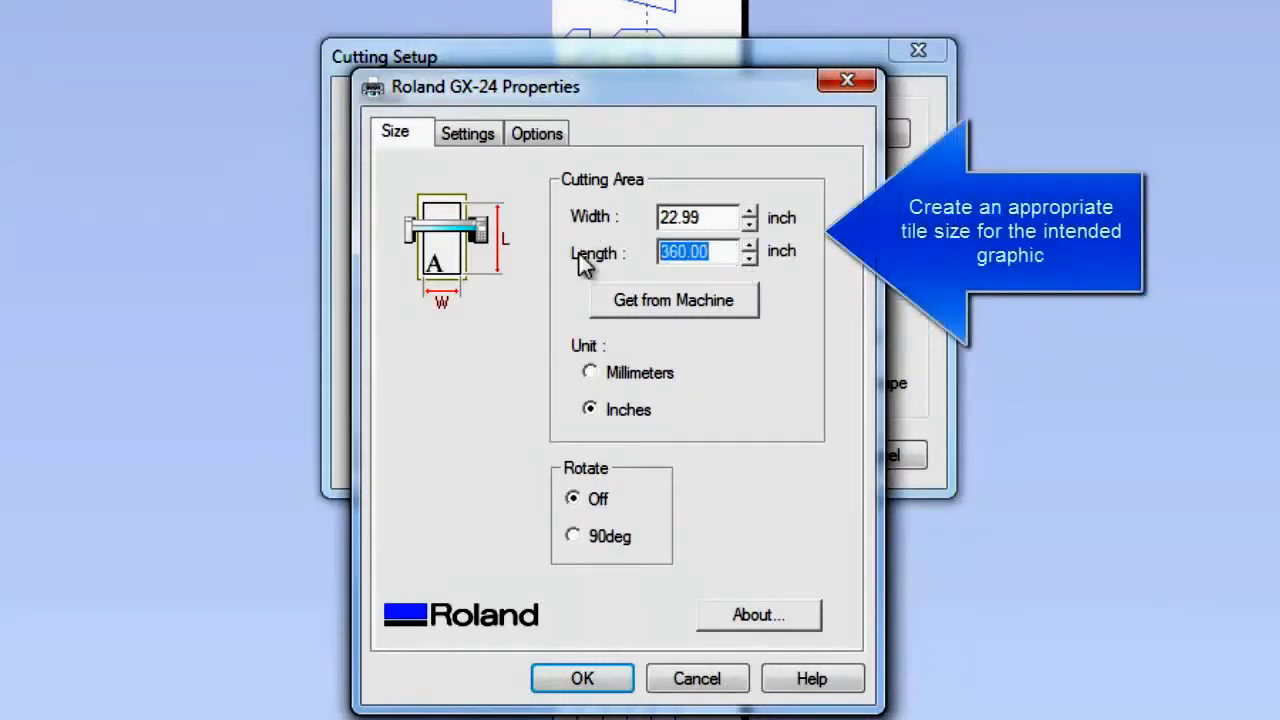
pyautogui.write('60')
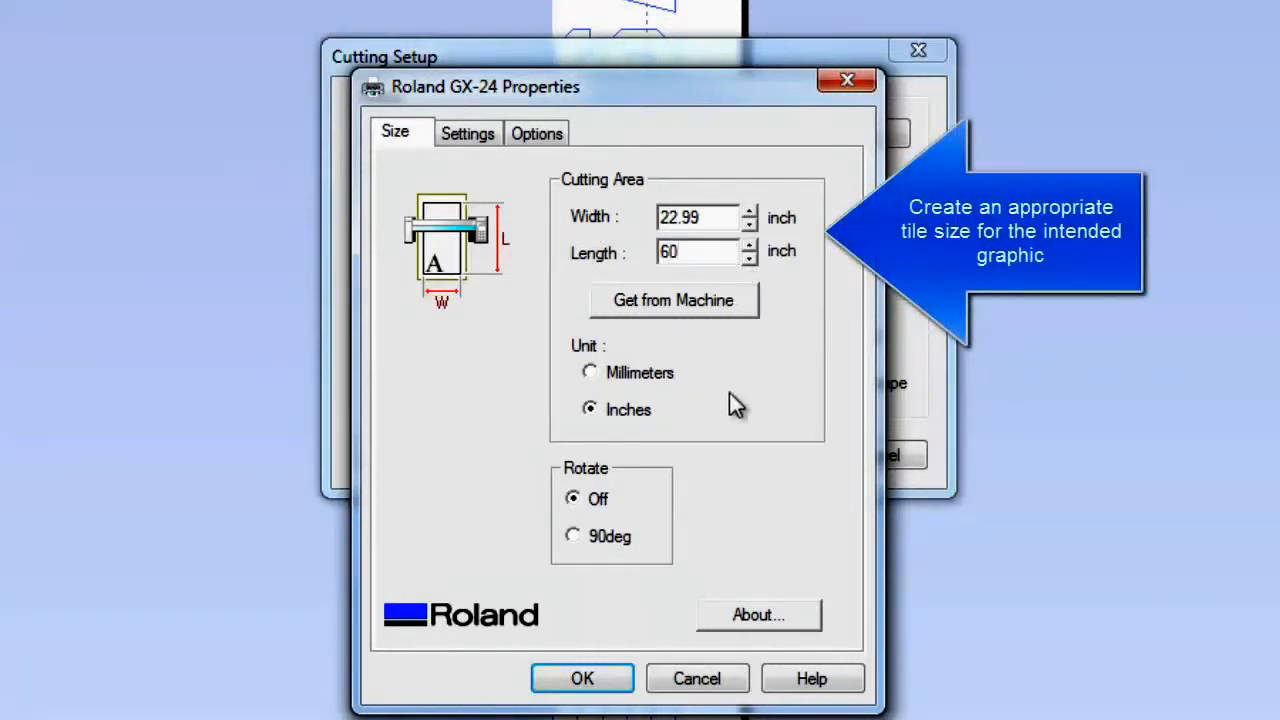
pyautogui.click(696, 216)
pyautogui.write('15')
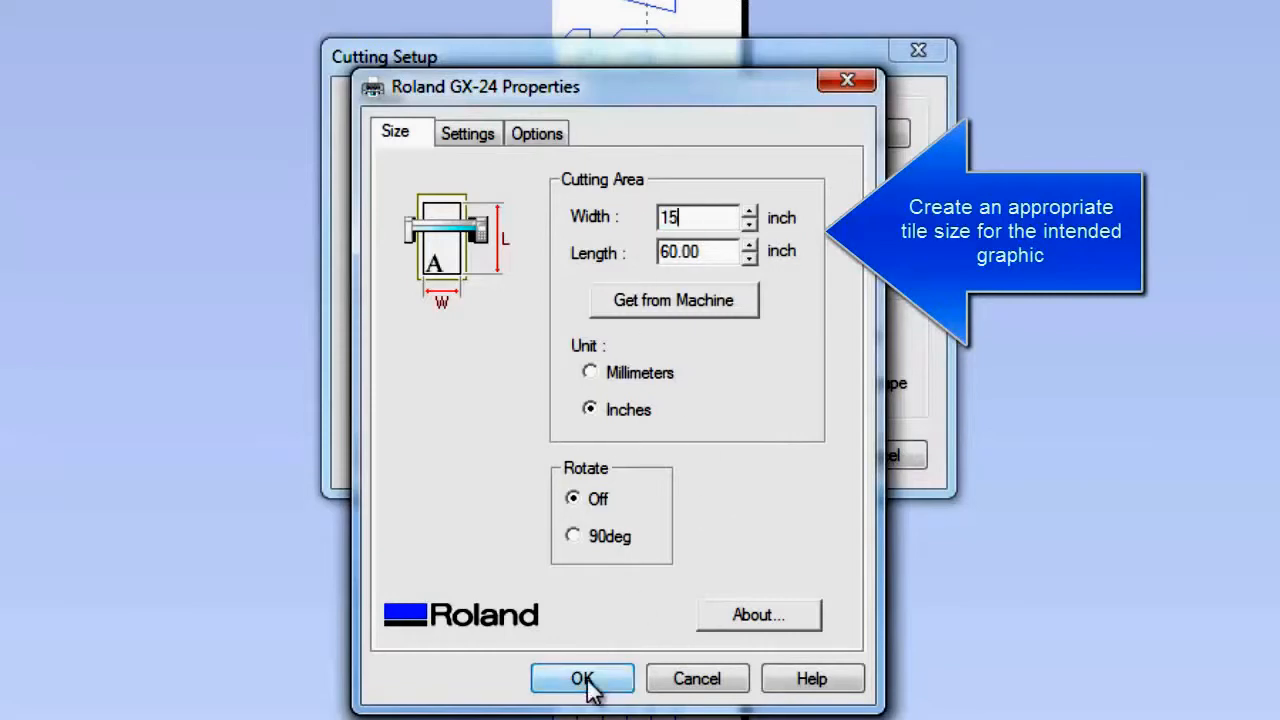
pyautogui.click(582, 680)
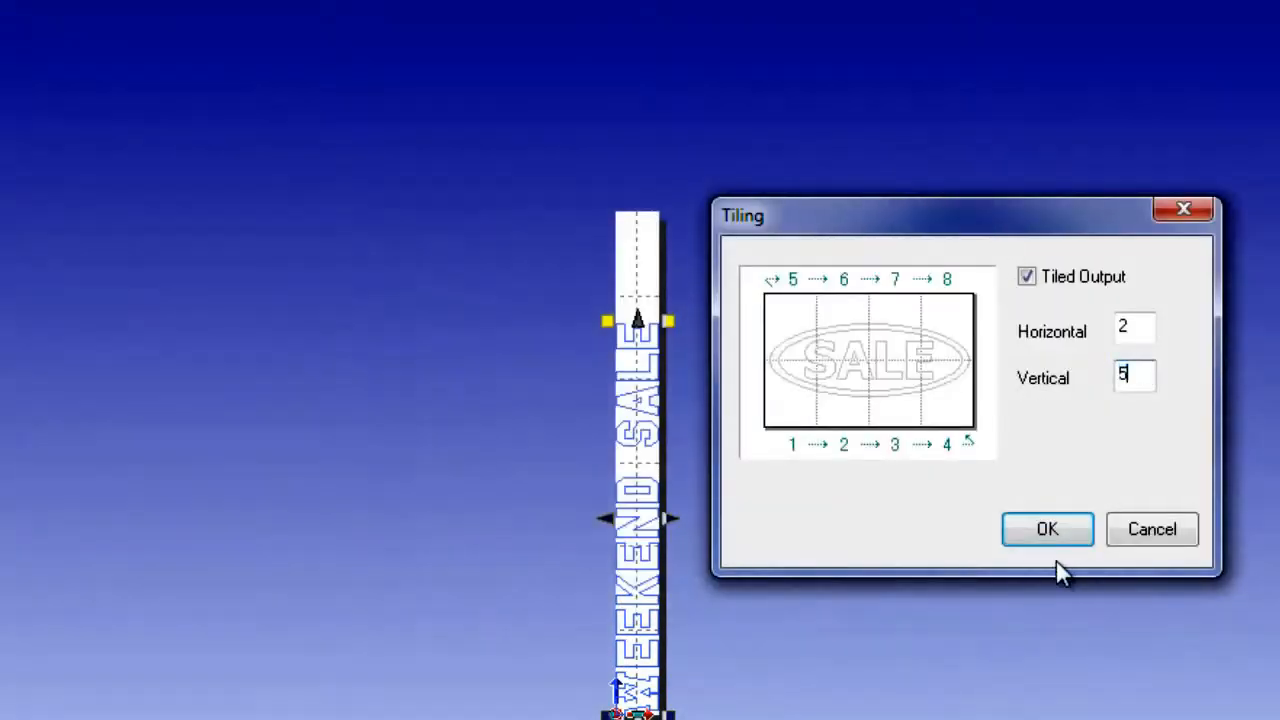
# Apply the revised tiling of 2 pages across by 5 down.
pyautogui.click(1048, 528)
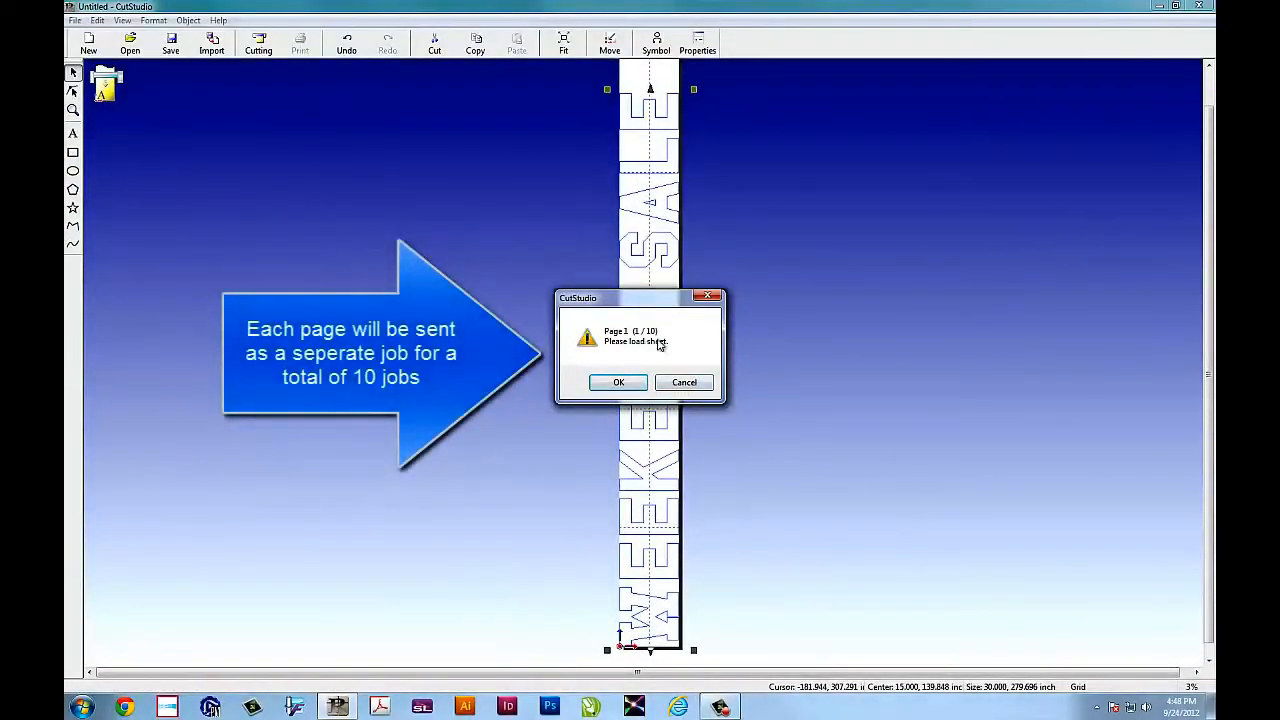
# Send tiled pages 1 and 2 to the cutter and accept the load-sheet prompt for page 3 of 10.
pyautogui.click(618, 382)
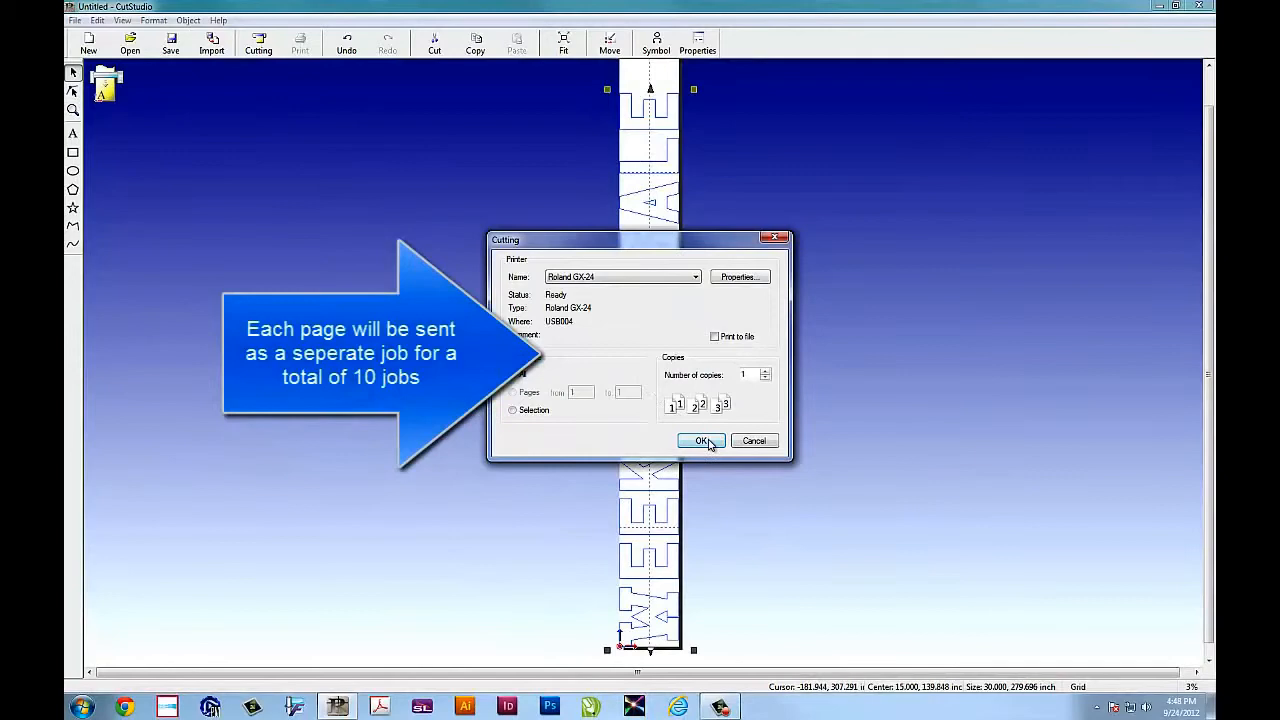
pyautogui.click(700, 442)
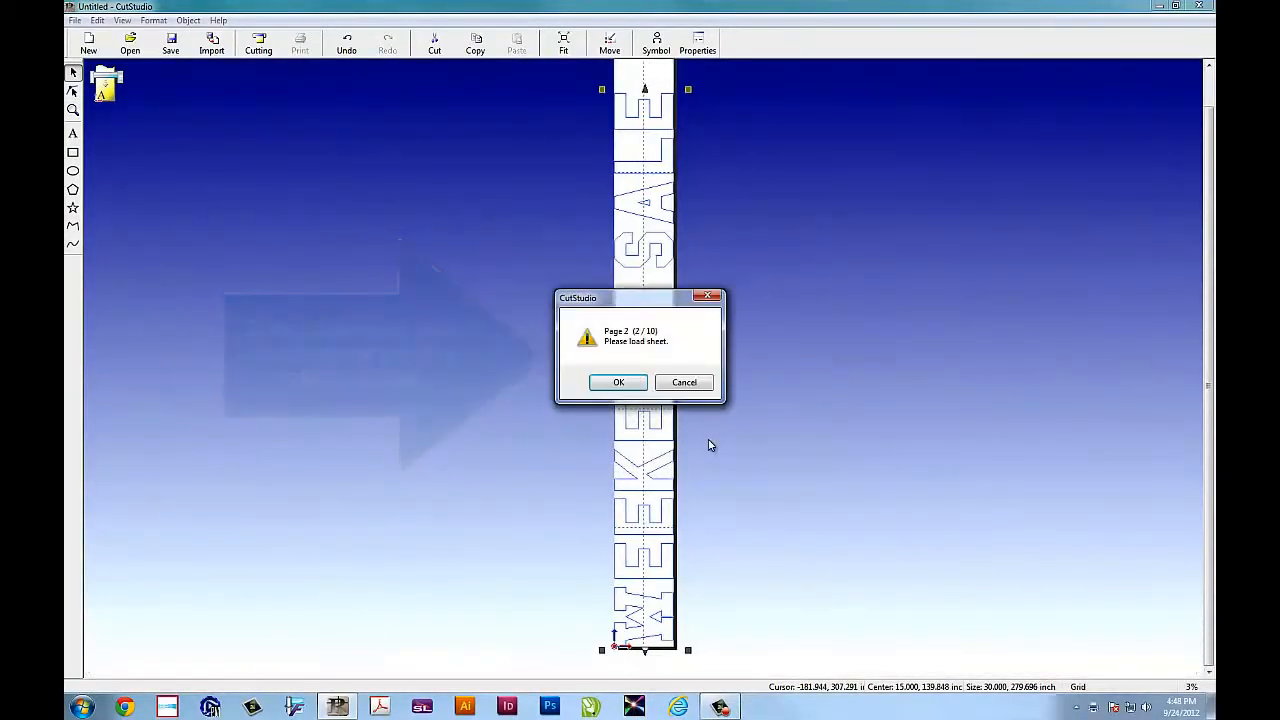
pyautogui.click(618, 382)
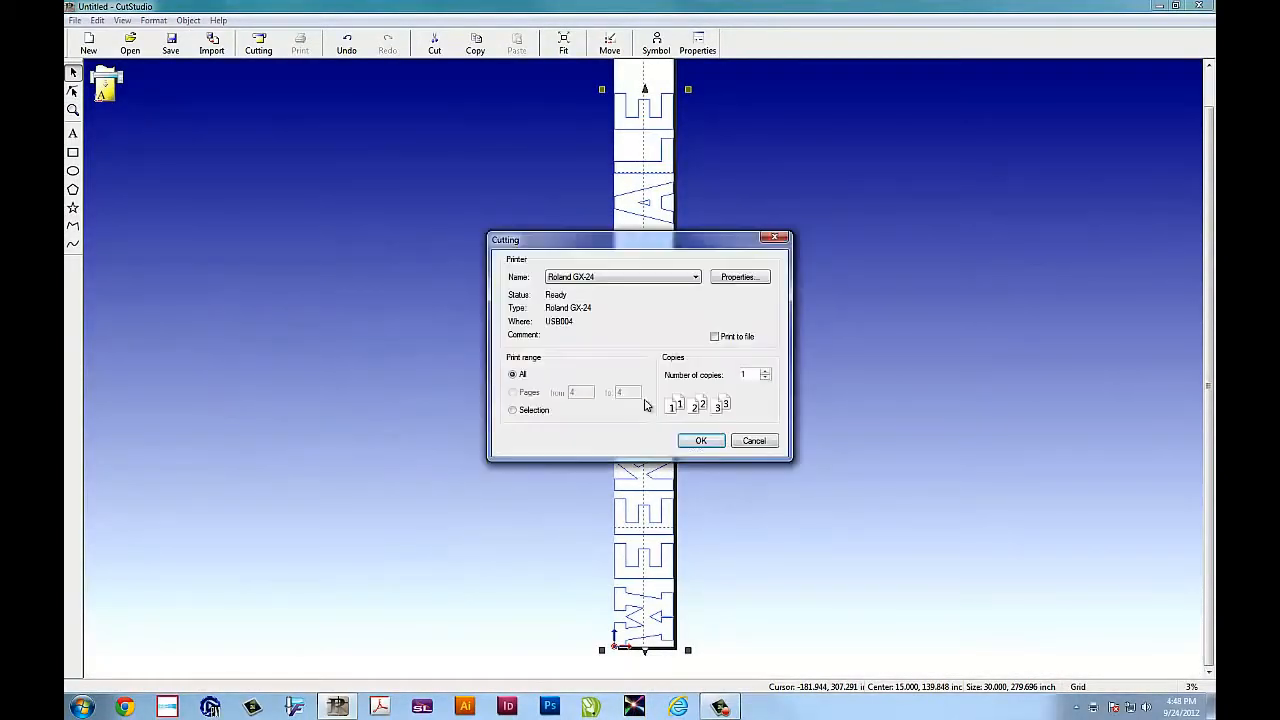
pyautogui.click(700, 440)
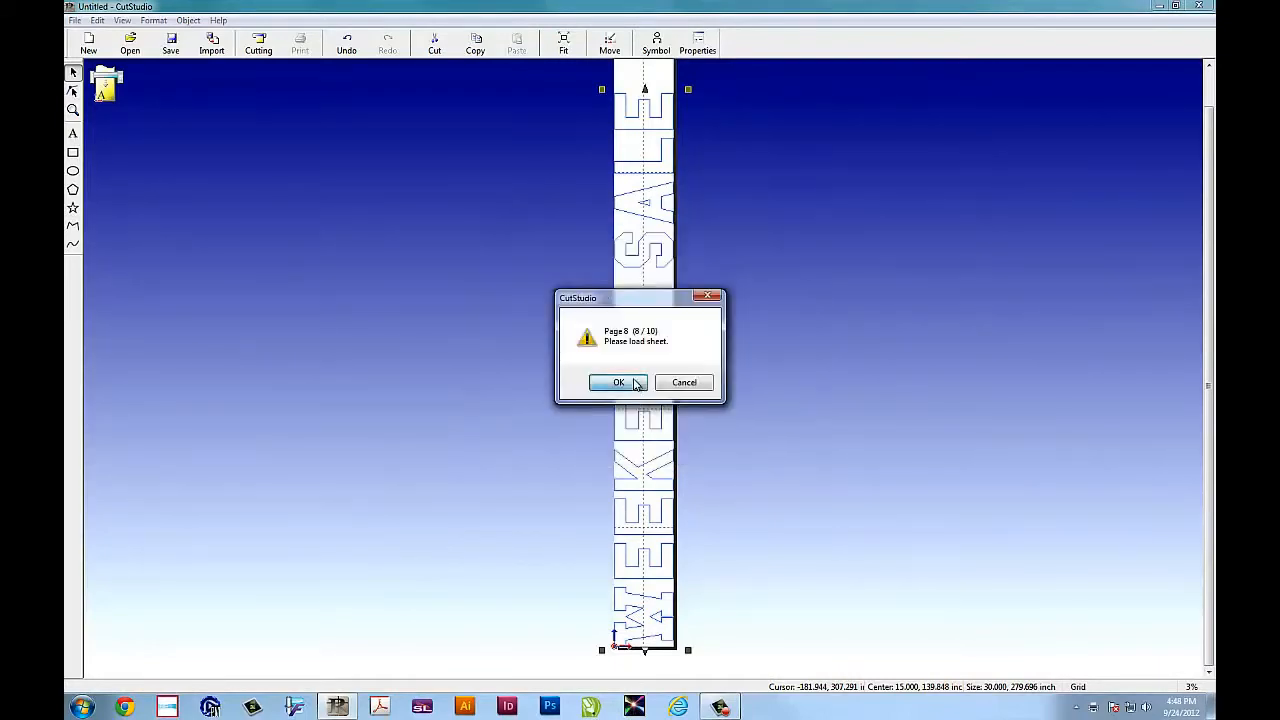
pyautogui.click(618, 382)
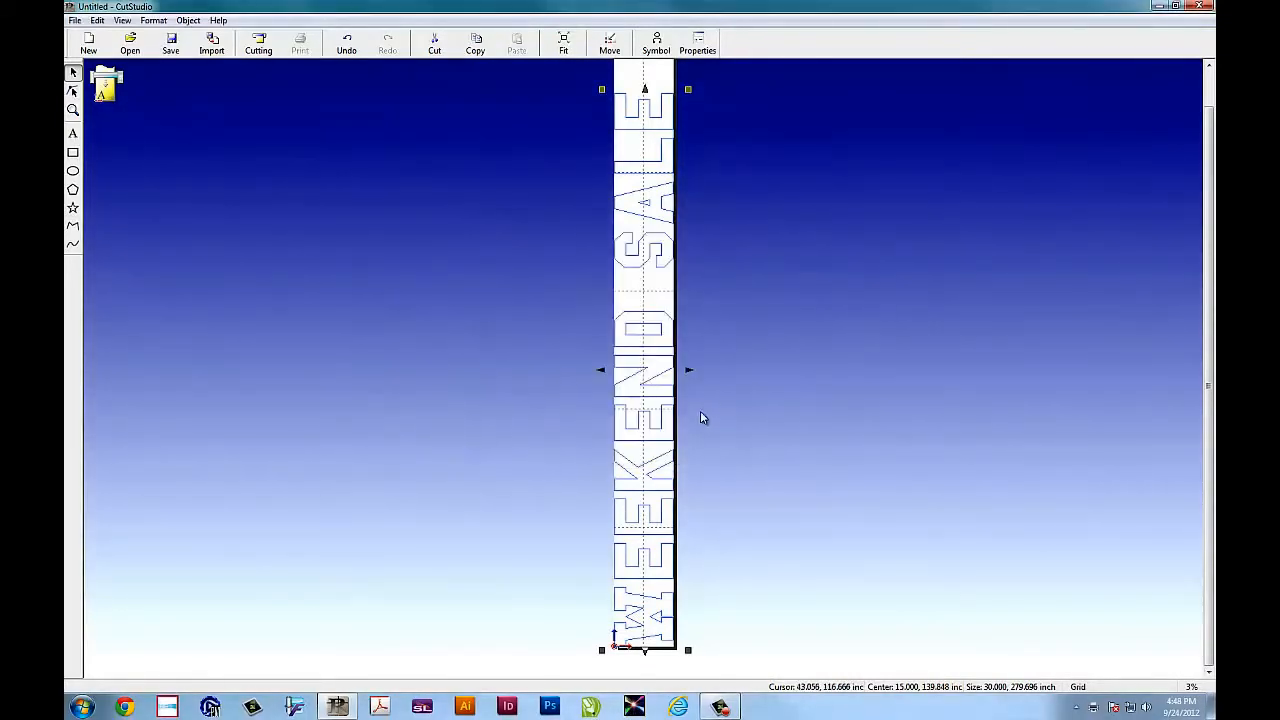